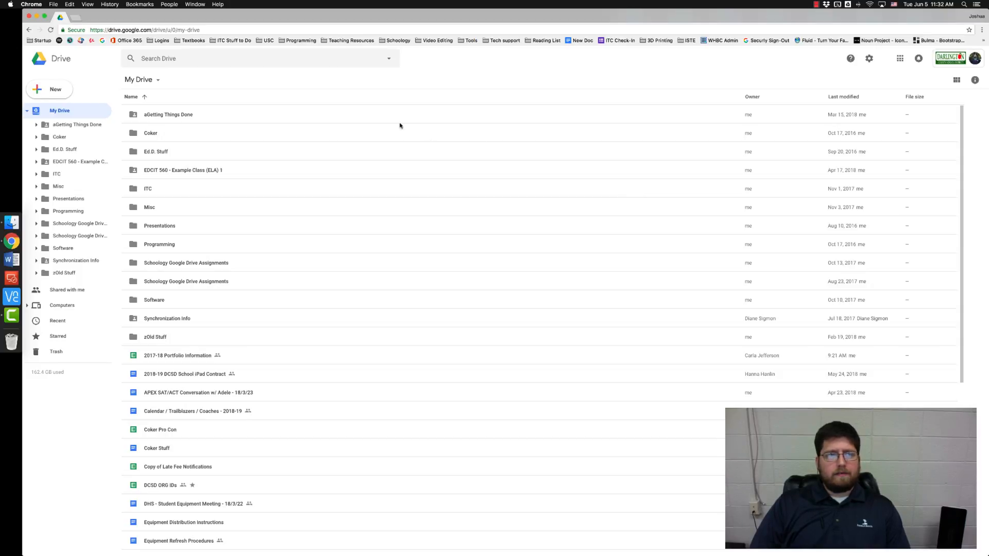
- Collapse the nested folder tree under My Drive in the sidebar
click(27, 110)
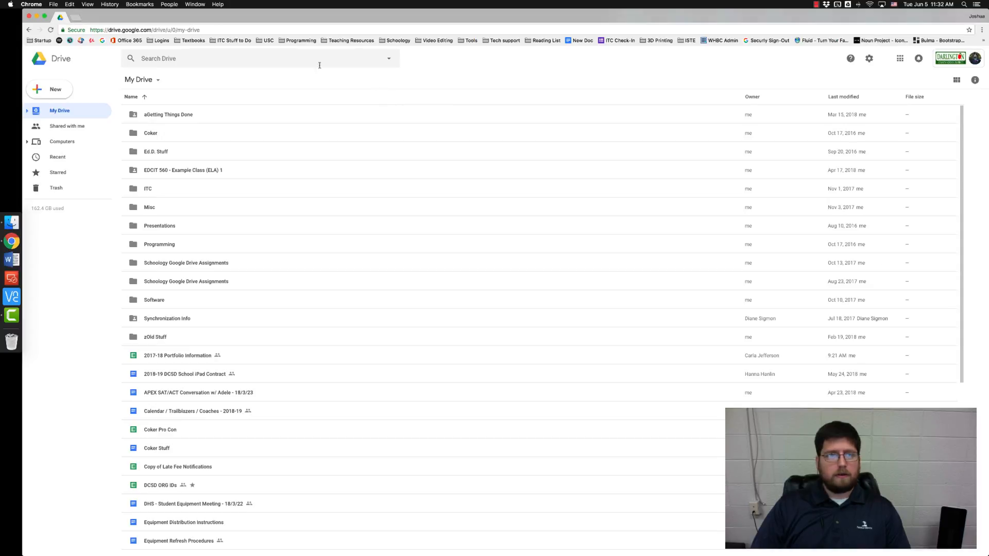
mouse_move(773, 61)
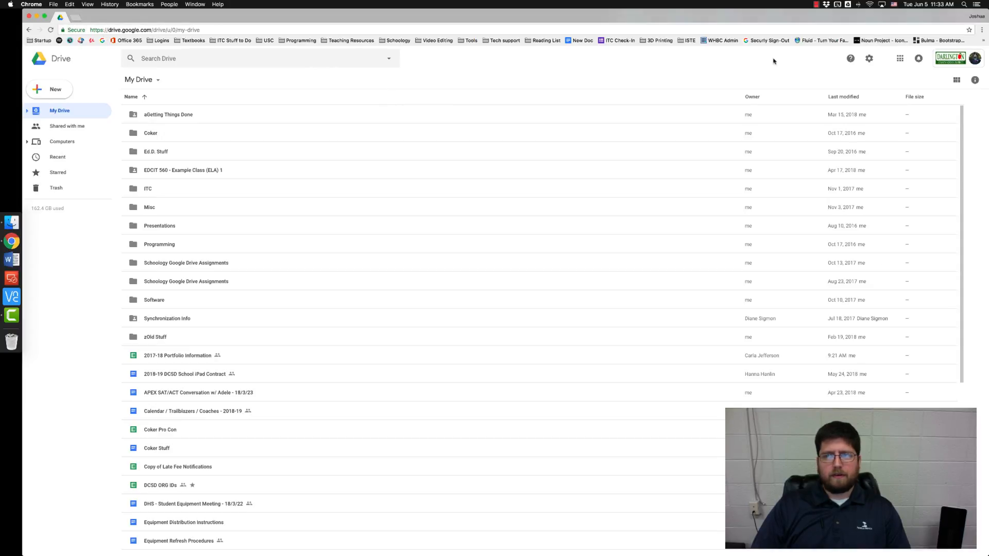
click(900, 58)
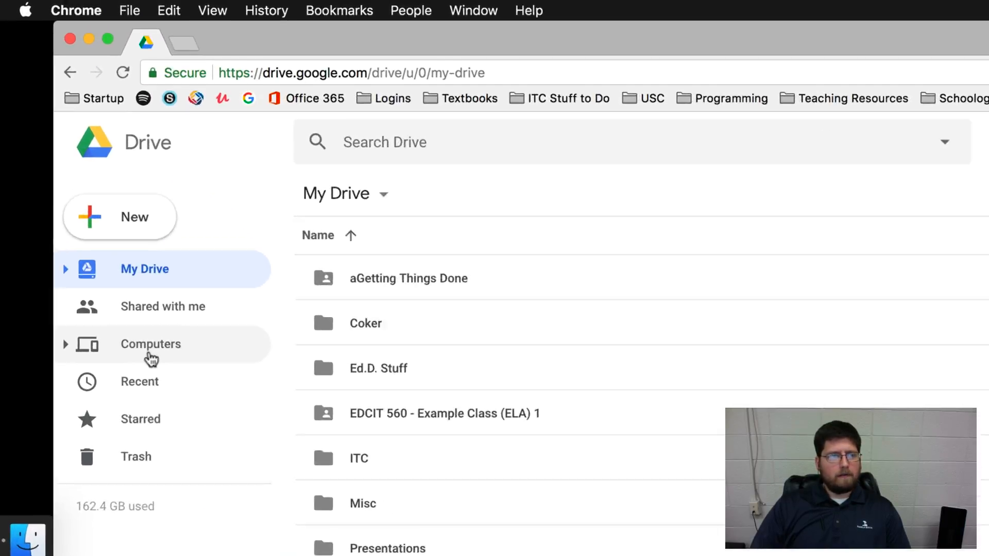
- Show the Computers section listing My Computer and My MacBook Pro
click(150, 343)
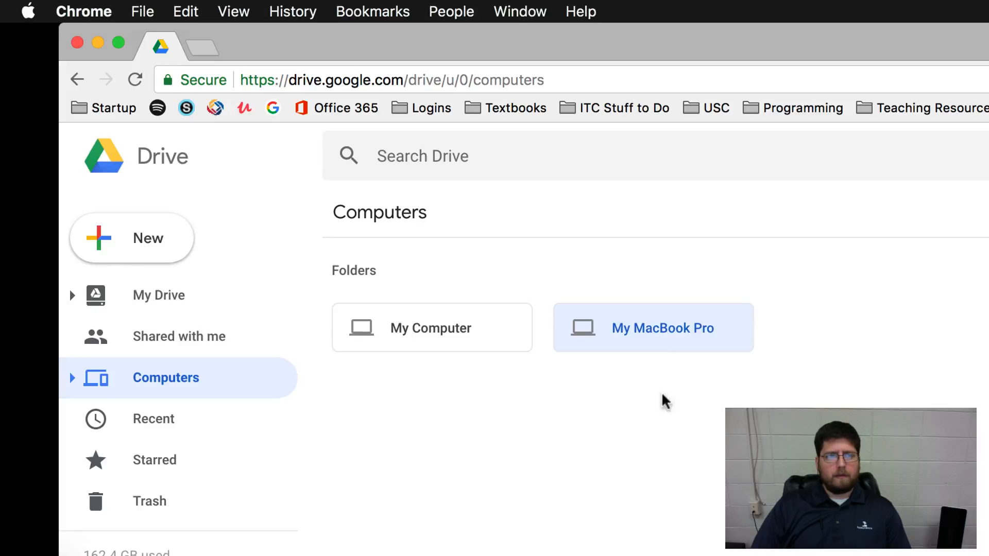
mouse_move(635, 337)
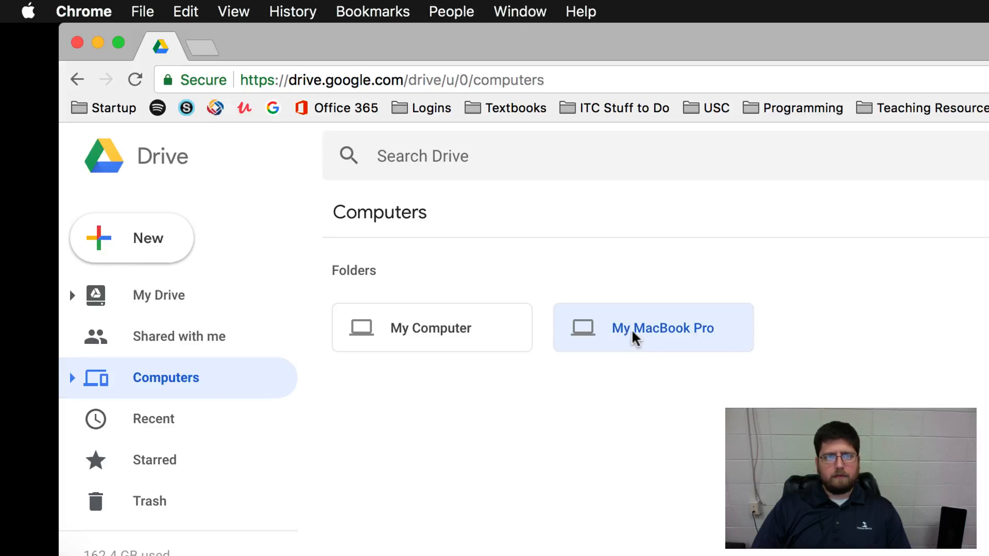
mouse_move(432, 328)
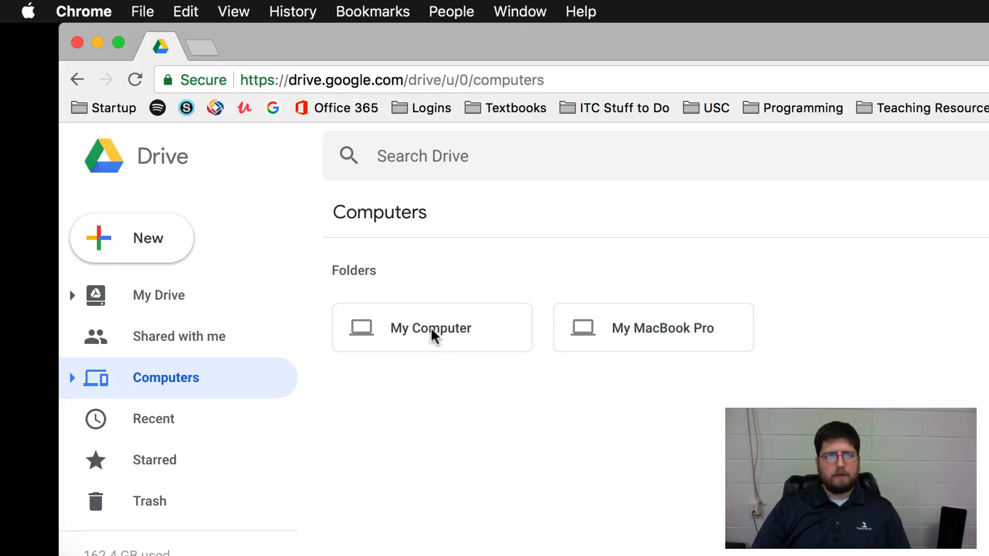
mouse_move(651, 409)
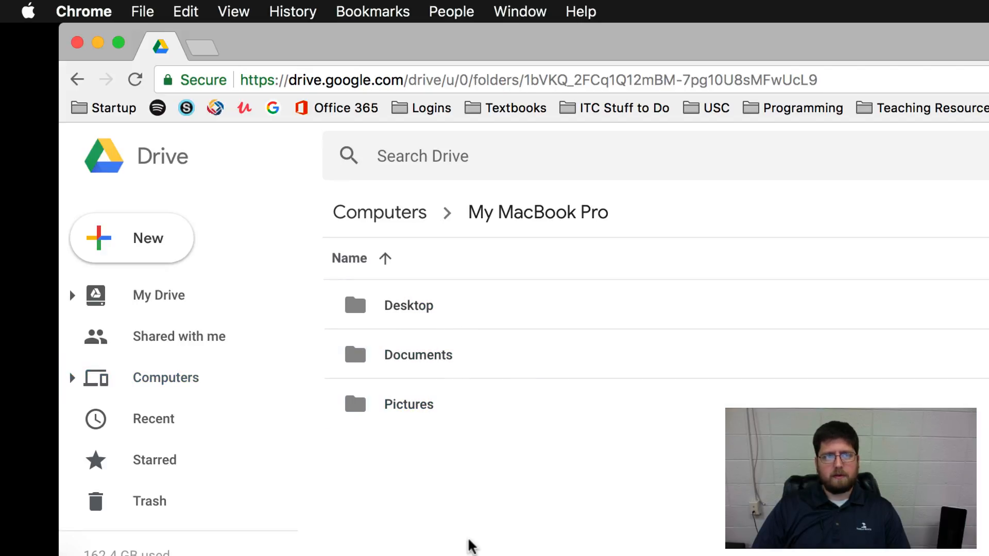
mouse_move(529, 522)
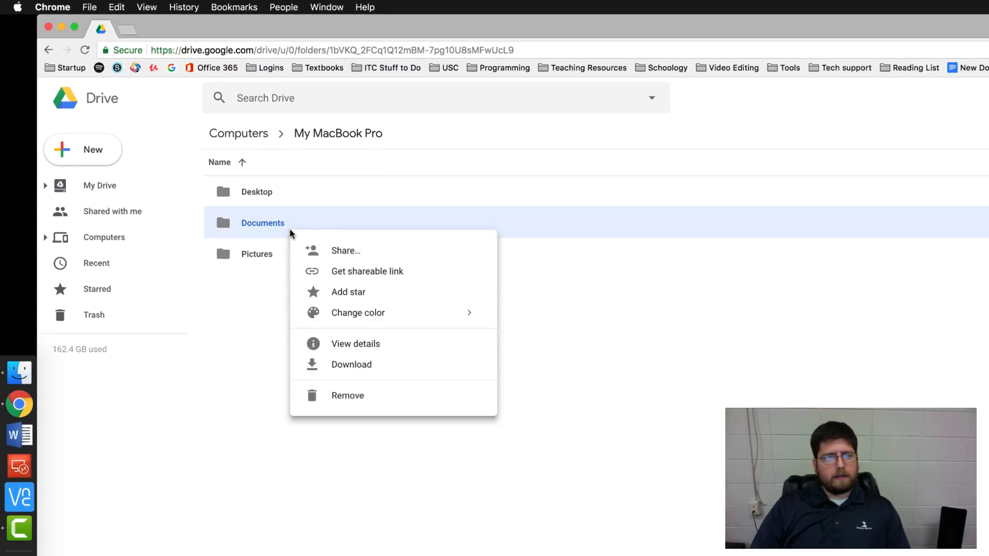
mouse_move(314, 253)
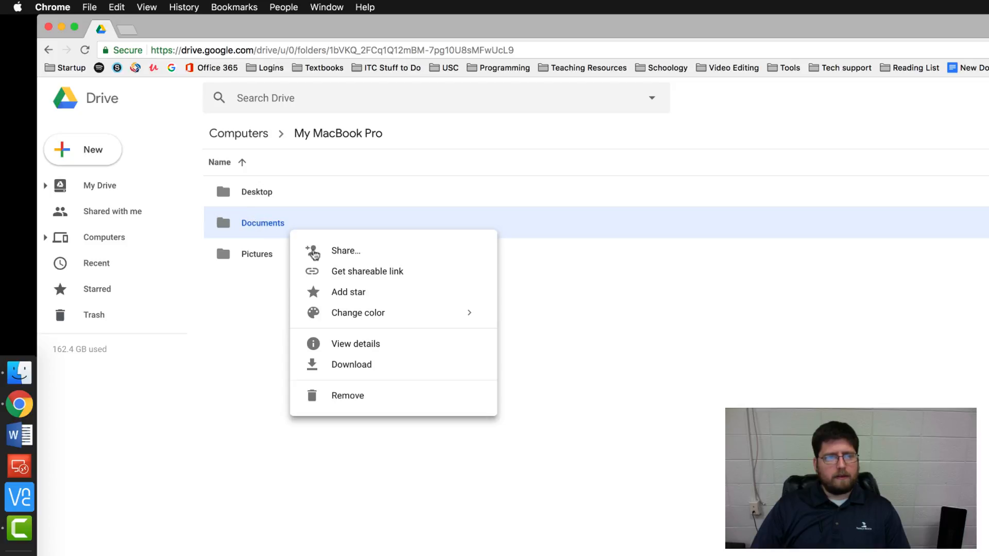
- Download the My MacBook Pro Documents folder as a zip
click(292, 304)
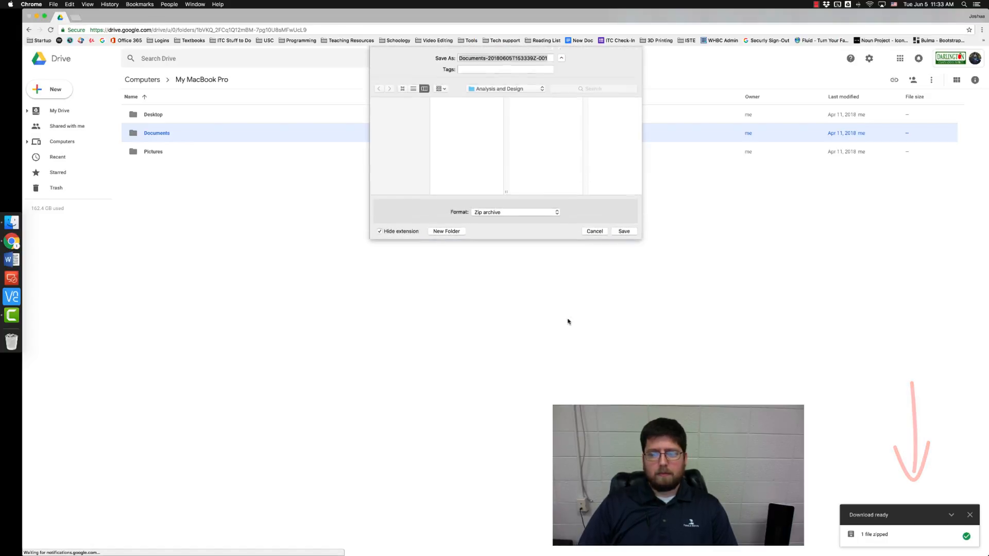
- Save the Documents zip archive to the Desktop
click(560, 59)
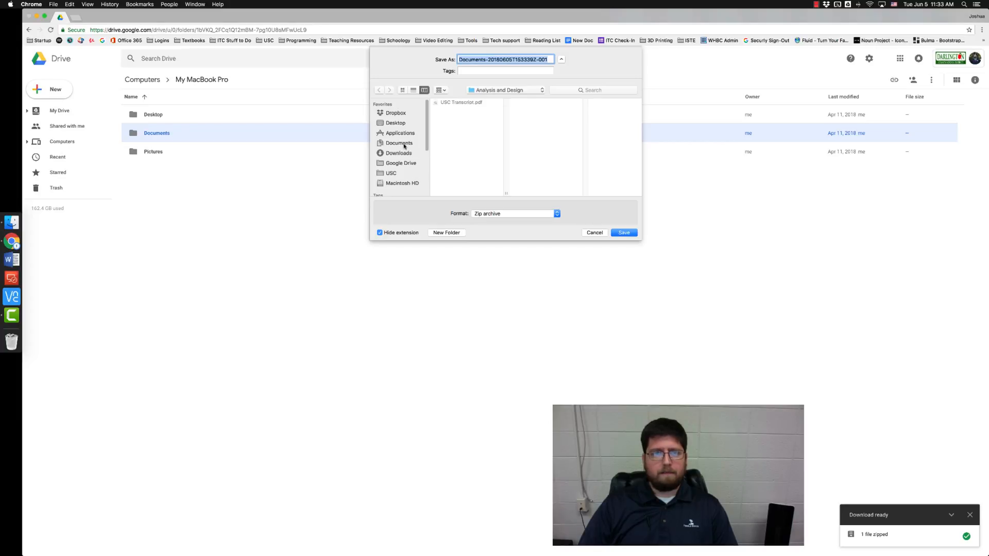
click(396, 123)
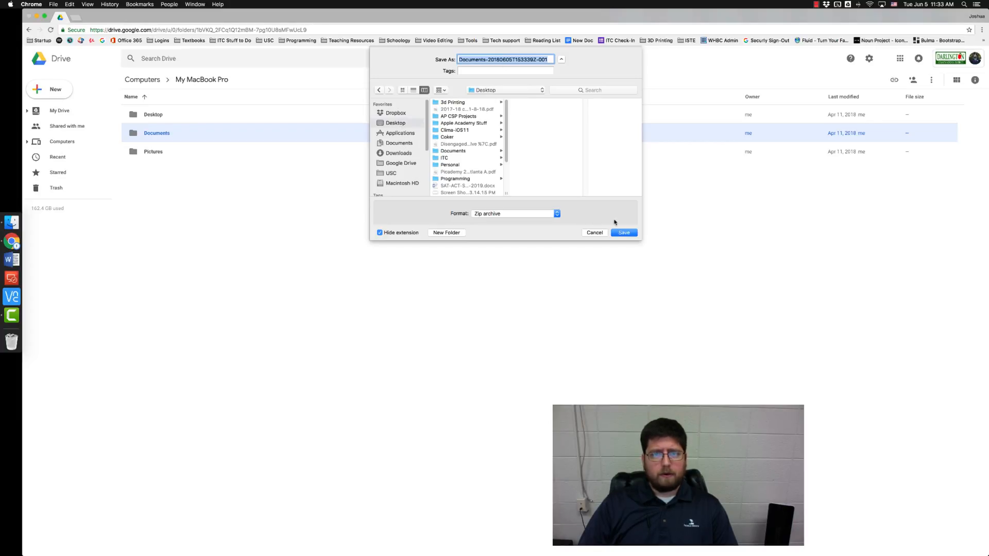
click(623, 232)
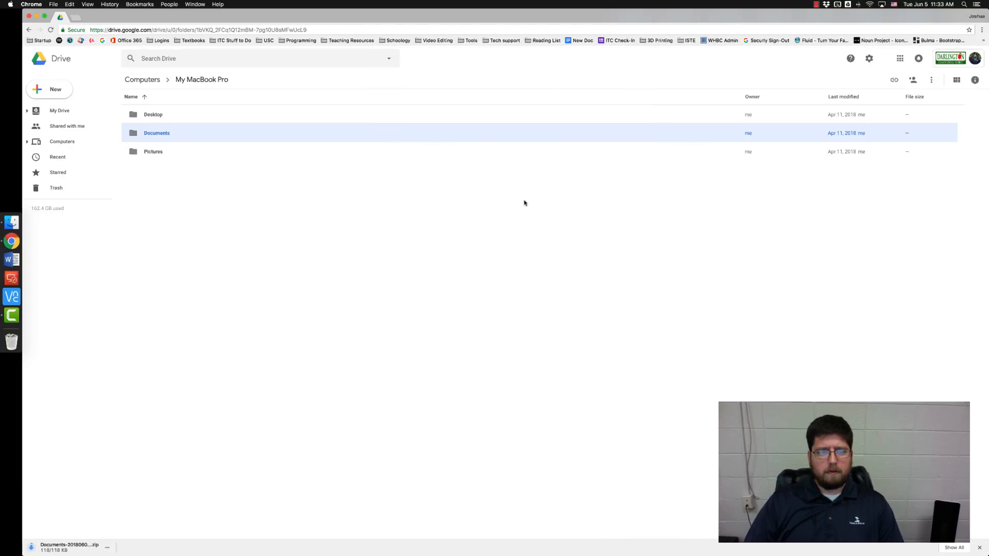
mouse_move(413, 253)
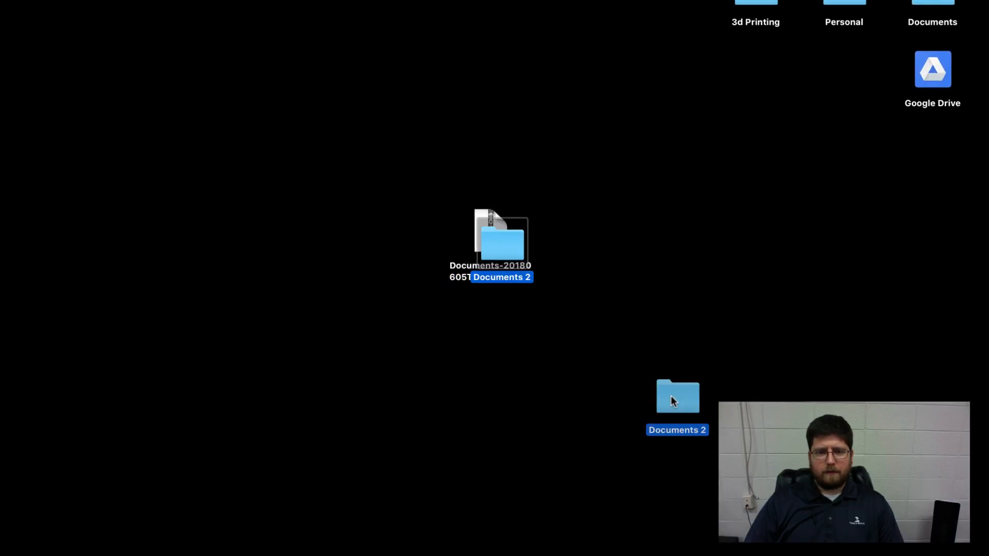
- Open the extracted Documents 2 folder to view its two Word documents
double_click(677, 396)
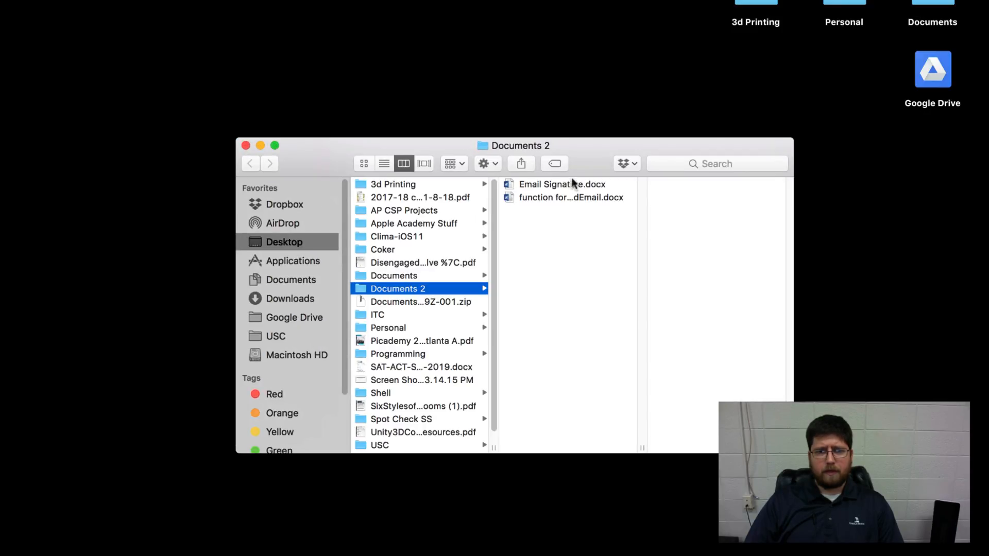
mouse_move(546, 264)
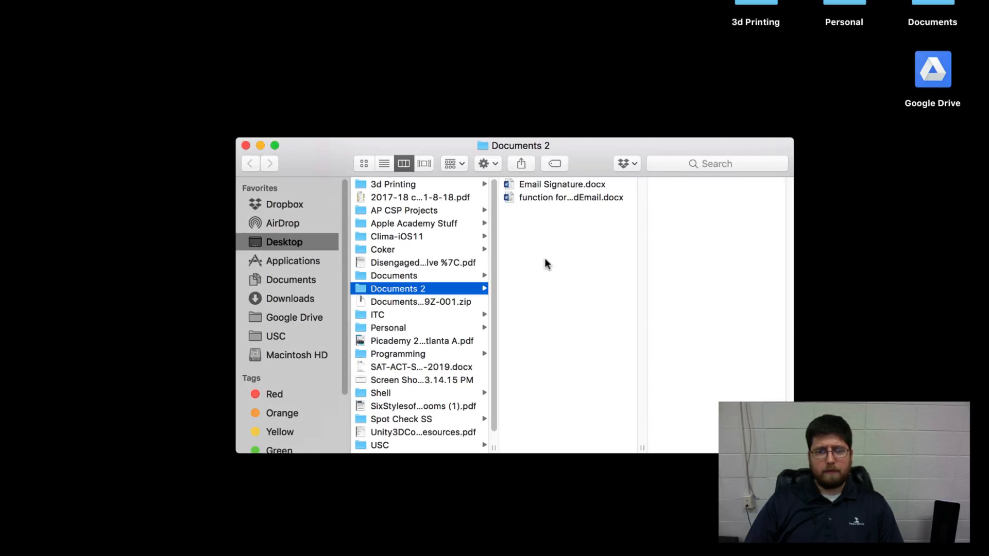
click(245, 145)
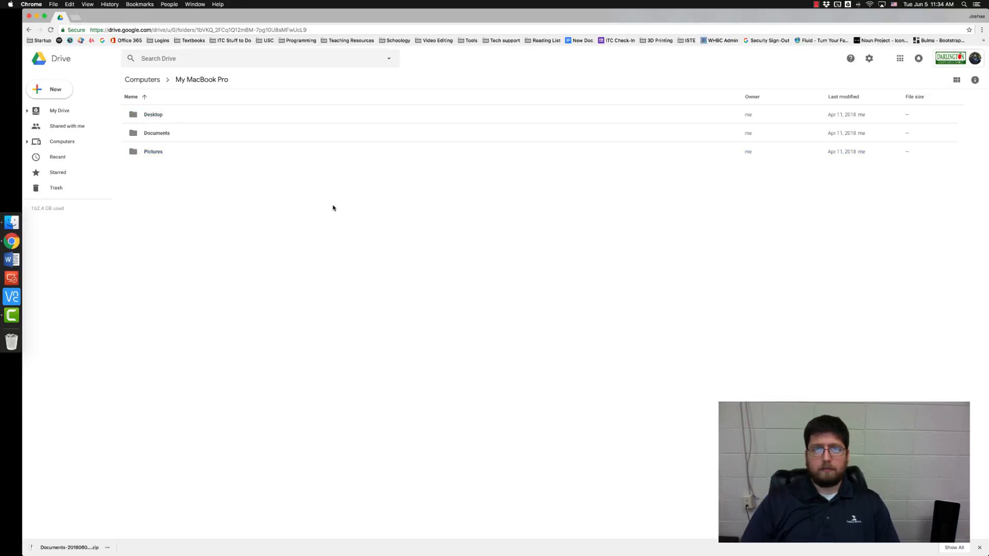
mouse_move(326, 202)
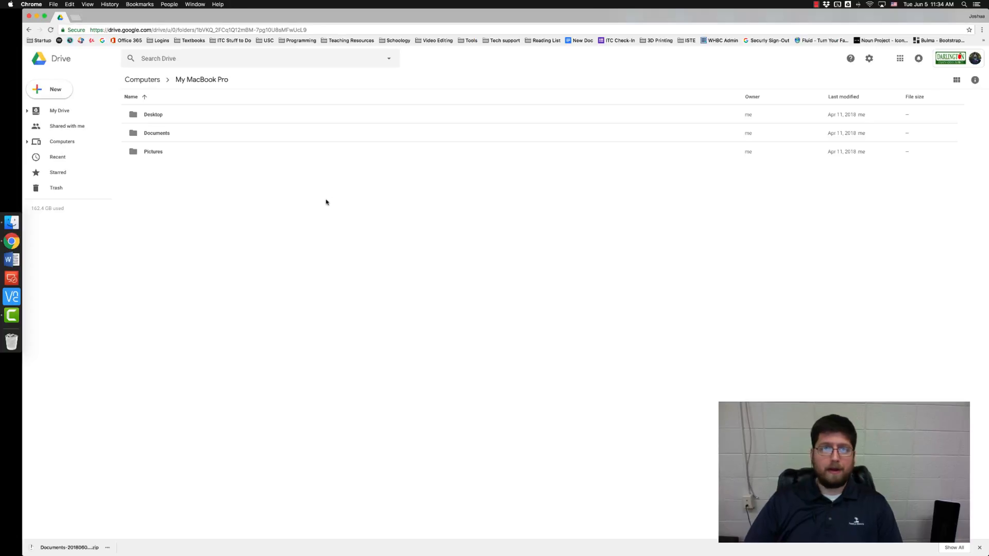